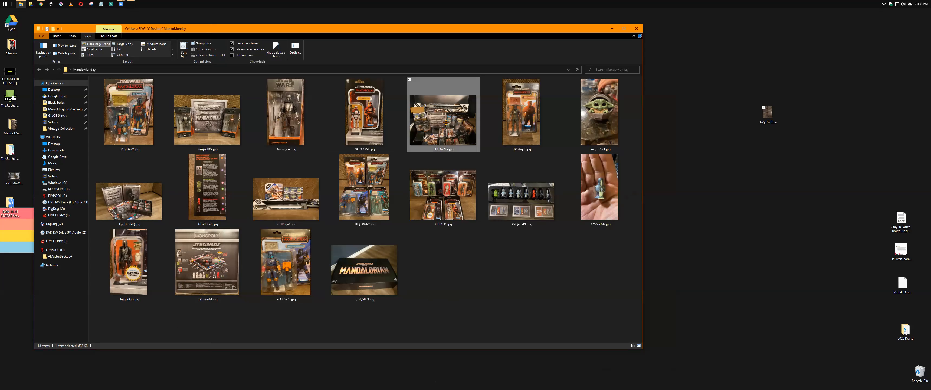
Step: Open the full Mandalorian collection photo, Monopoly box at centre, full size in Photos
{"action": "double_click", "coordinate": [442, 114]}
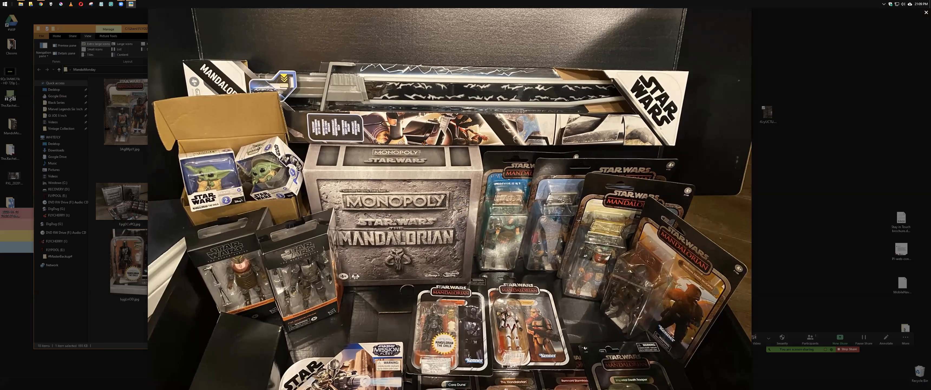
{"action": "mouse_move", "coordinate": [424, 142]}
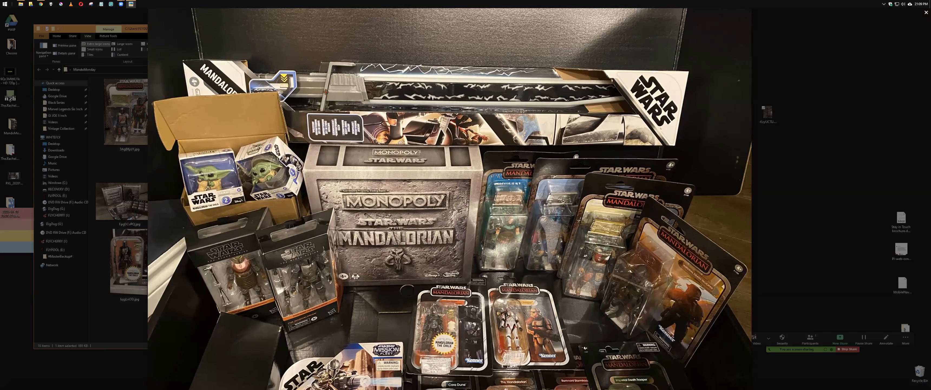
{"action": "mouse_move", "coordinate": [434, 100]}
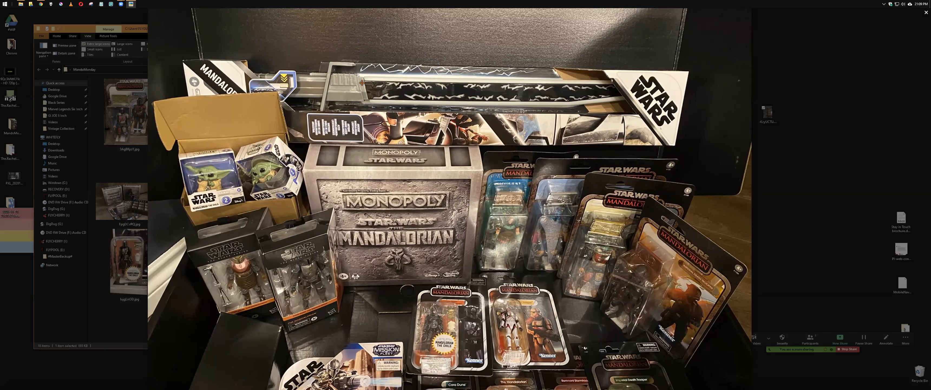
{"action": "mouse_move", "coordinate": [518, 118]}
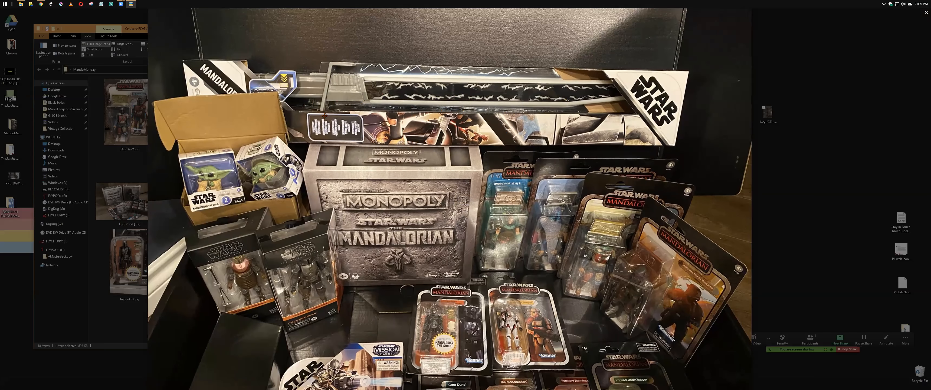
{"action": "mouse_move", "coordinate": [403, 129]}
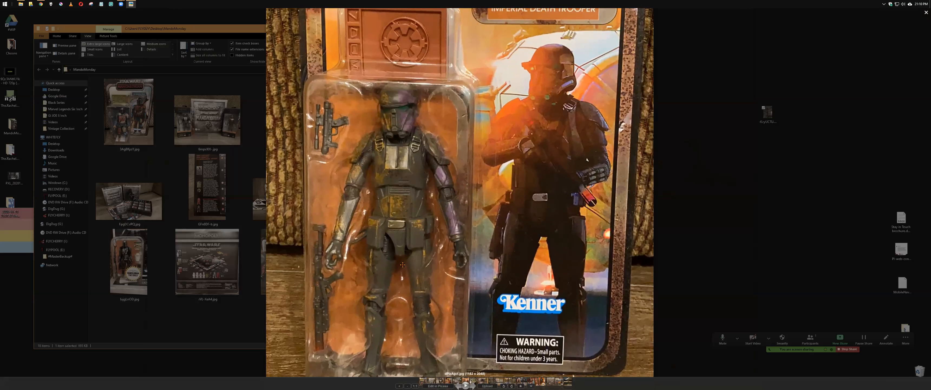
{"action": "mouse_move", "coordinate": [527, 107]}
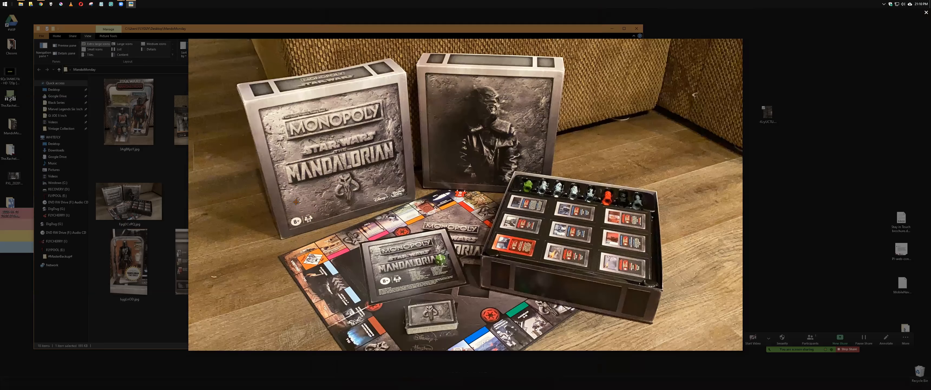
{"action": "mouse_move", "coordinate": [296, 202]}
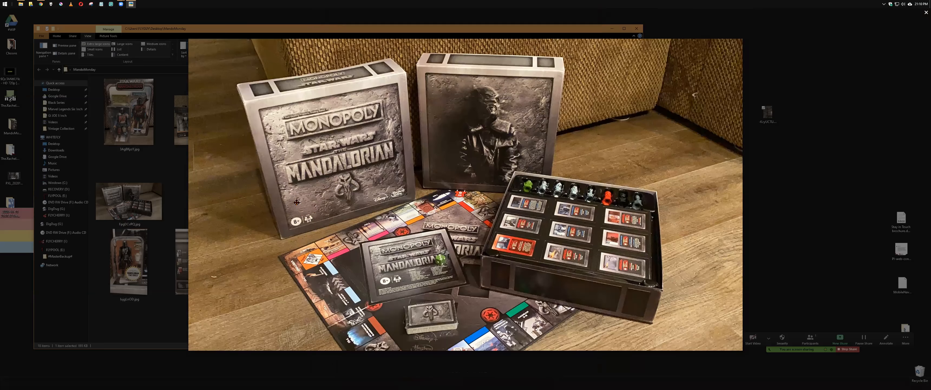
{"action": "mouse_move", "coordinate": [297, 202]}
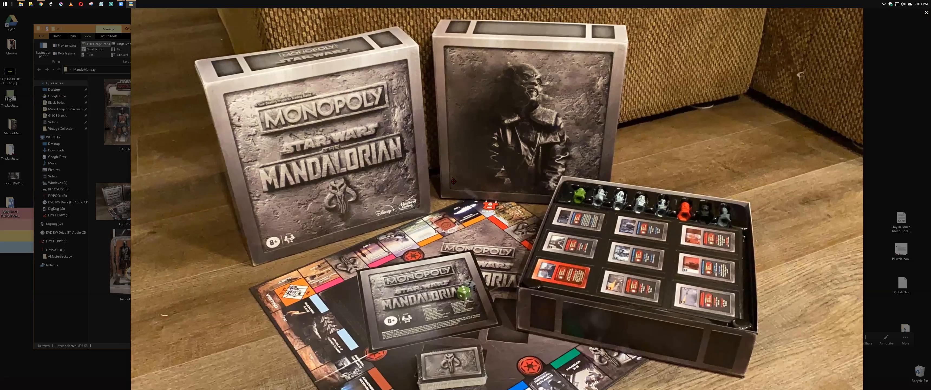
{"action": "mouse_move", "coordinate": [526, 95]}
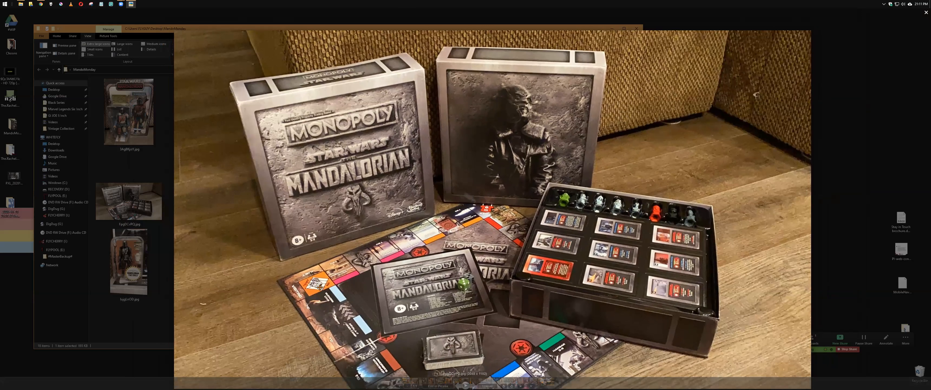
{"action": "mouse_move", "coordinate": [374, 293]}
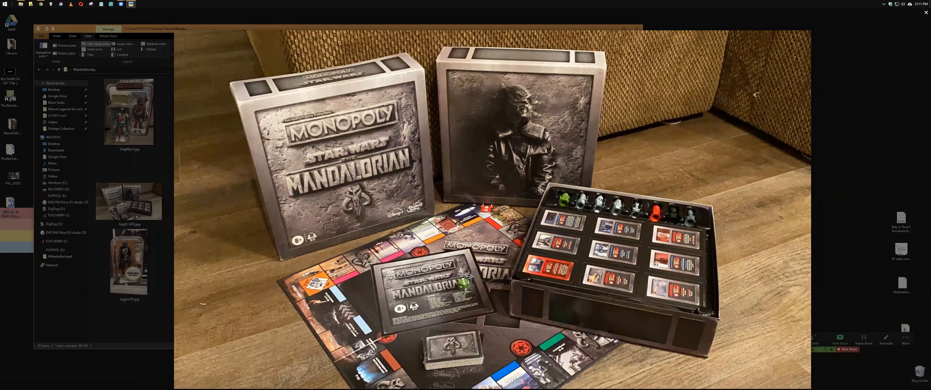
{"action": "mouse_move", "coordinate": [482, 197]}
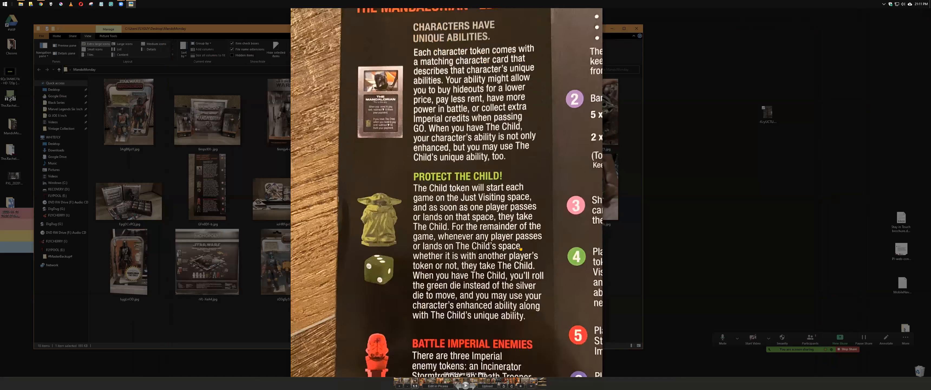
Step: Advance to the Monopoly rules page photo about character abilities and protecting The Child
{"action": "scroll", "scroll_direction": "down", "scroll_amount": 3}
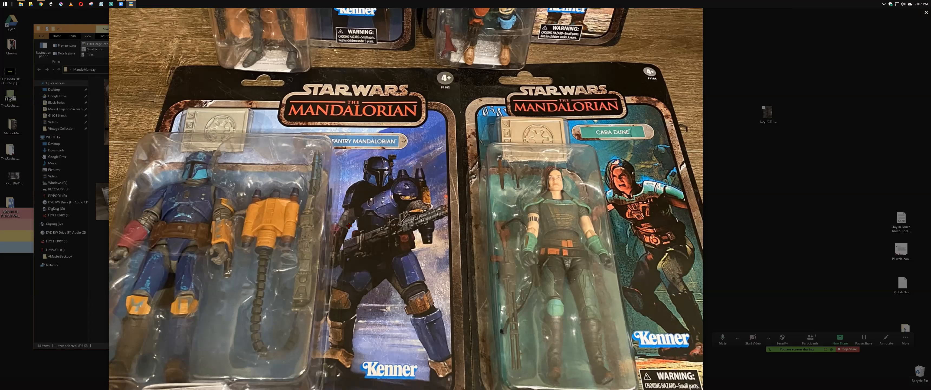
{"action": "mouse_move", "coordinate": [635, 268]}
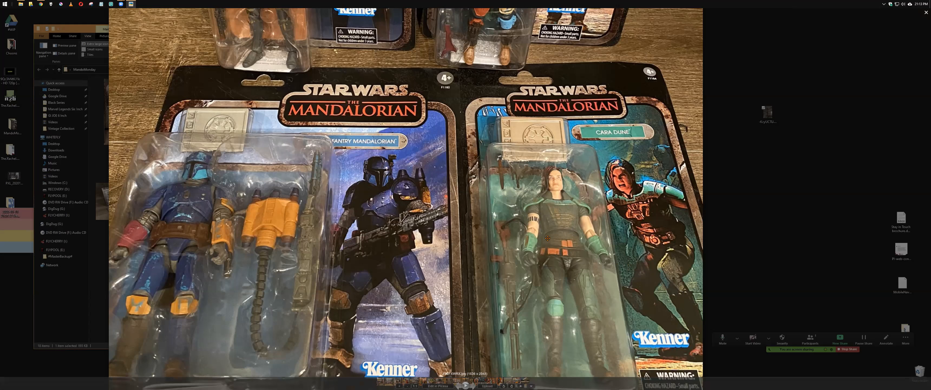
{"action": "mouse_move", "coordinate": [576, 232]}
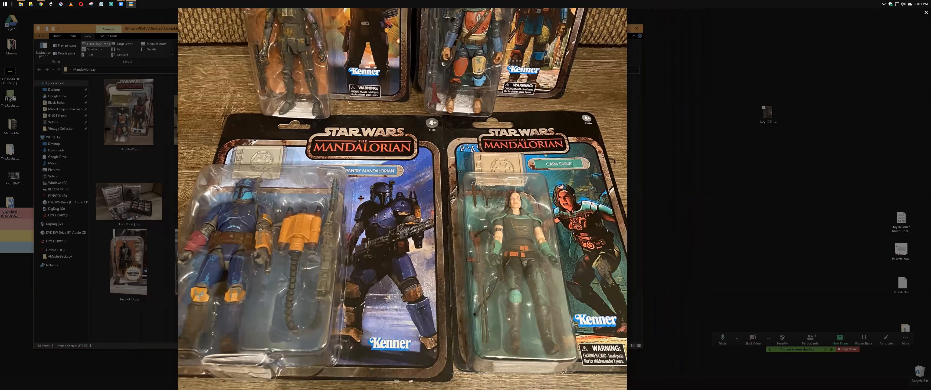
{"action": "mouse_move", "coordinate": [411, 202]}
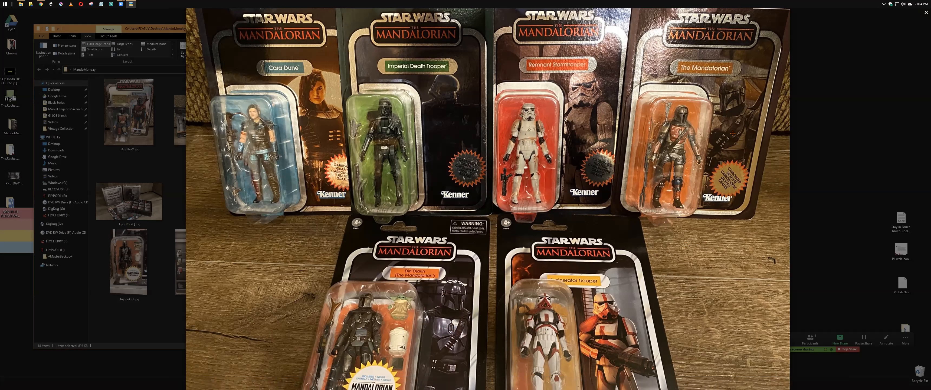
{"action": "mouse_move", "coordinate": [660, 102]}
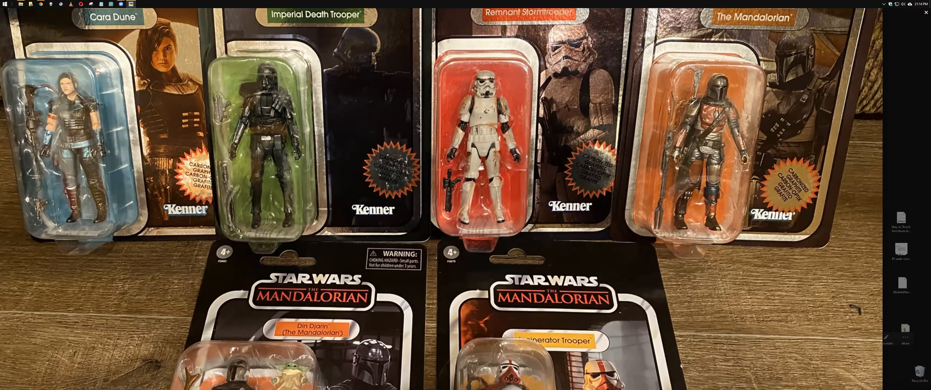
{"action": "mouse_move", "coordinate": [595, 153]}
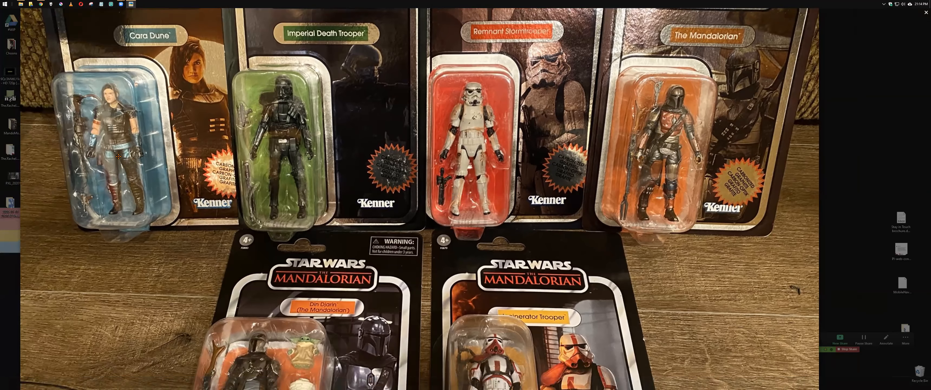
{"action": "mouse_move", "coordinate": [127, 157]}
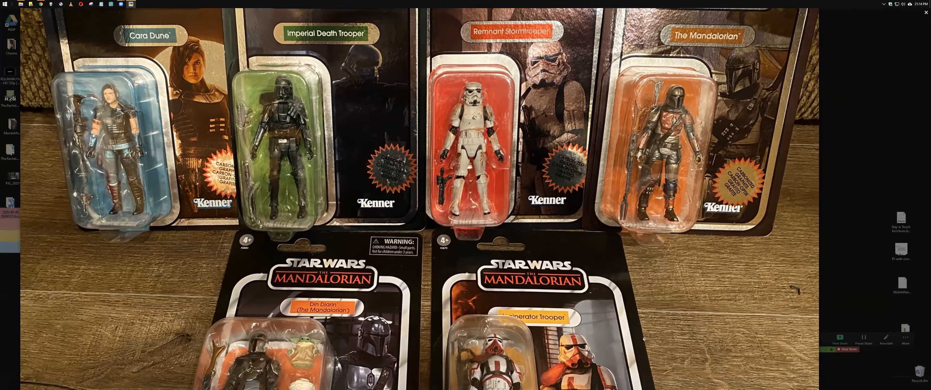
{"action": "mouse_move", "coordinate": [164, 147]}
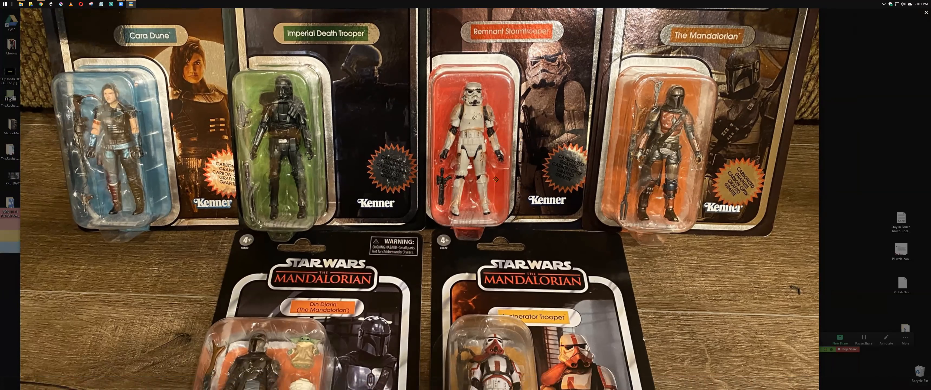
{"action": "mouse_move", "coordinate": [355, 172]}
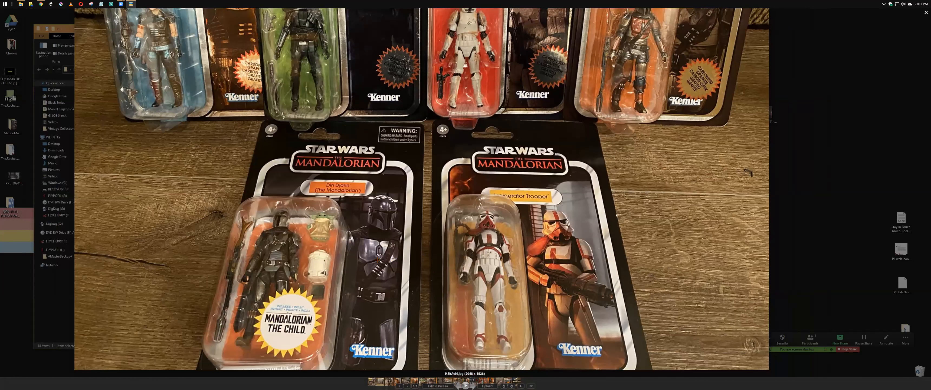
{"action": "mouse_move", "coordinate": [302, 265]}
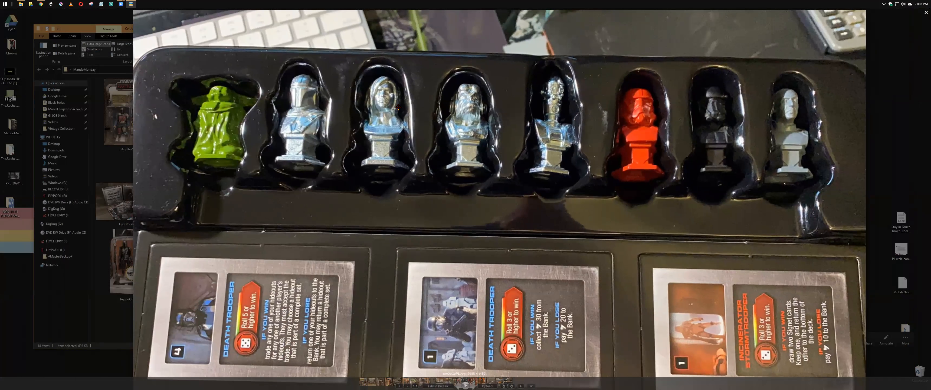
{"action": "mouse_move", "coordinate": [329, 113]}
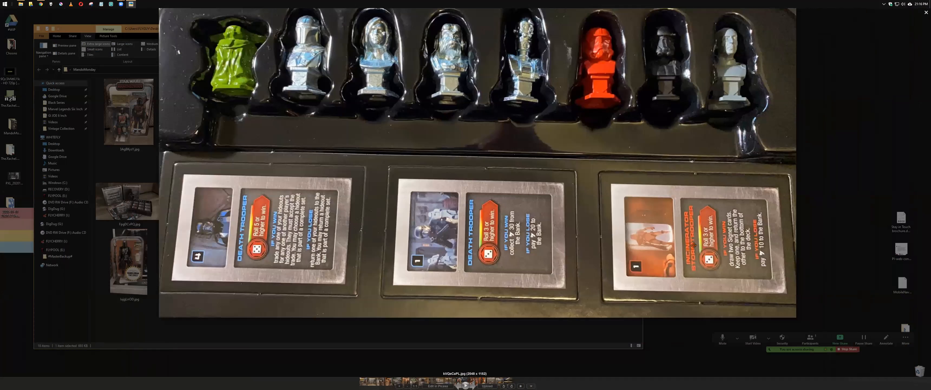
{"action": "mouse_move", "coordinate": [547, 344]}
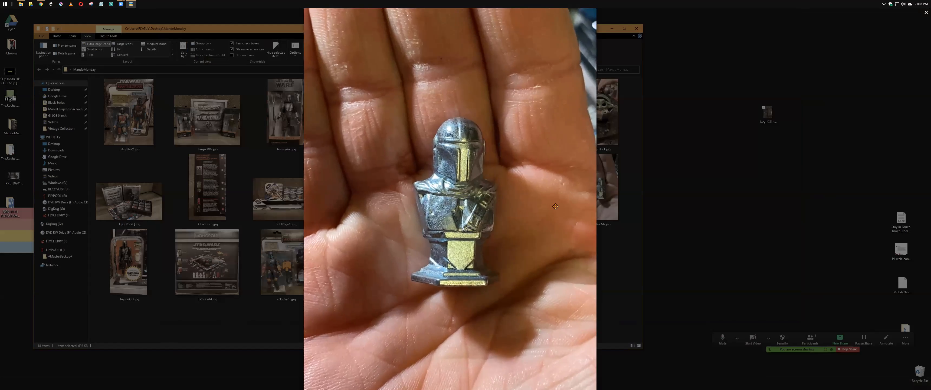
{"action": "mouse_move", "coordinate": [543, 234]}
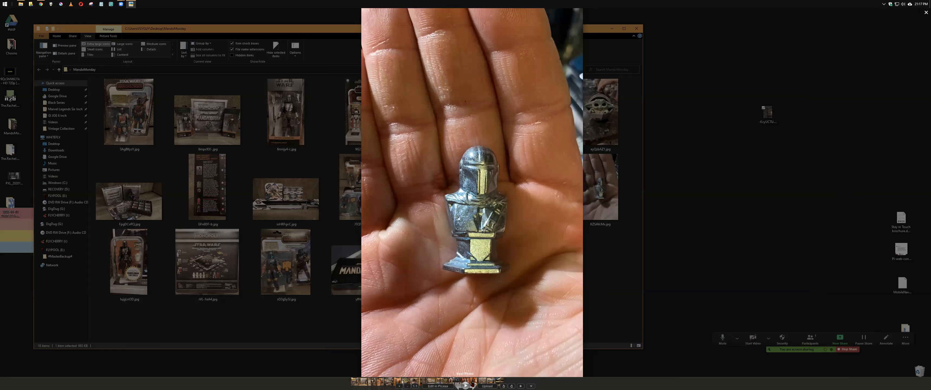
{"action": "mouse_move", "coordinate": [473, 384]}
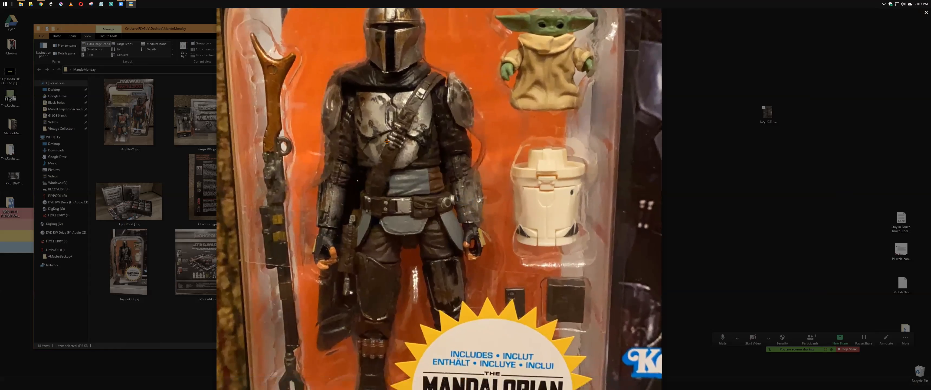
{"action": "mouse_move", "coordinate": [433, 115]}
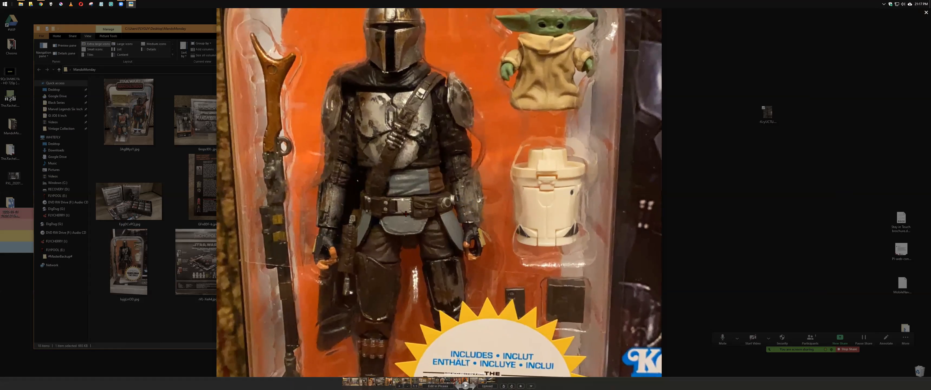
{"action": "mouse_move", "coordinate": [557, 230]}
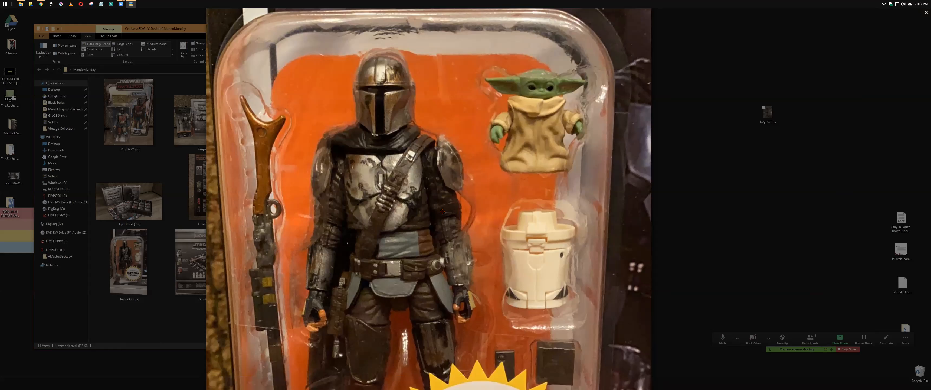
{"action": "mouse_move", "coordinate": [553, 86]}
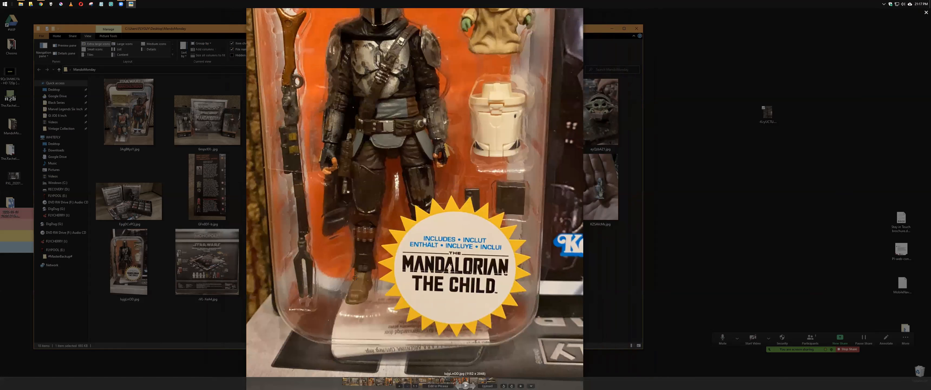
{"action": "mouse_move", "coordinate": [502, 291]}
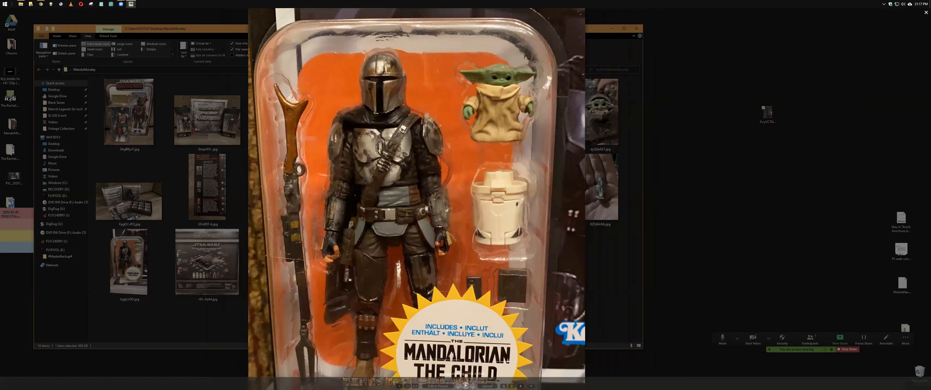
{"action": "mouse_move", "coordinate": [398, 221]}
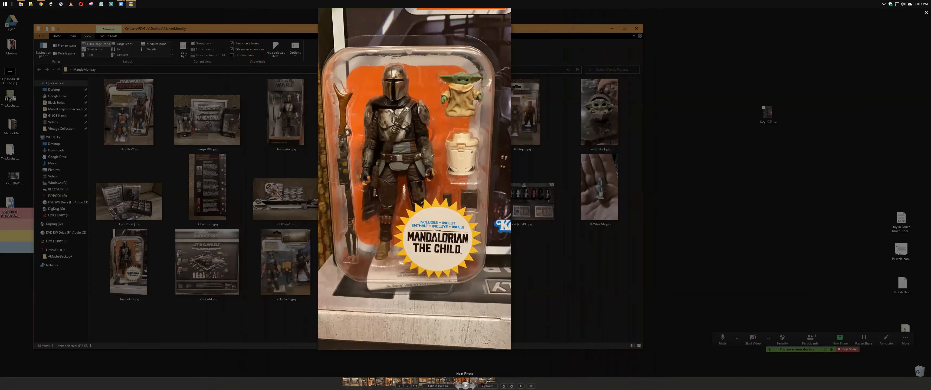
Step: Advance to the Monopoly Mandalorian box photo showing the board and character tokens
{"action": "left_click", "coordinate": [464, 373]}
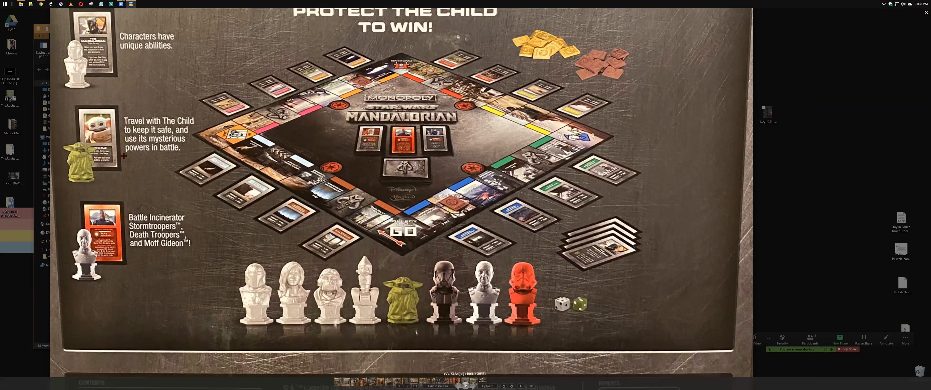
{"action": "mouse_move", "coordinate": [305, 229]}
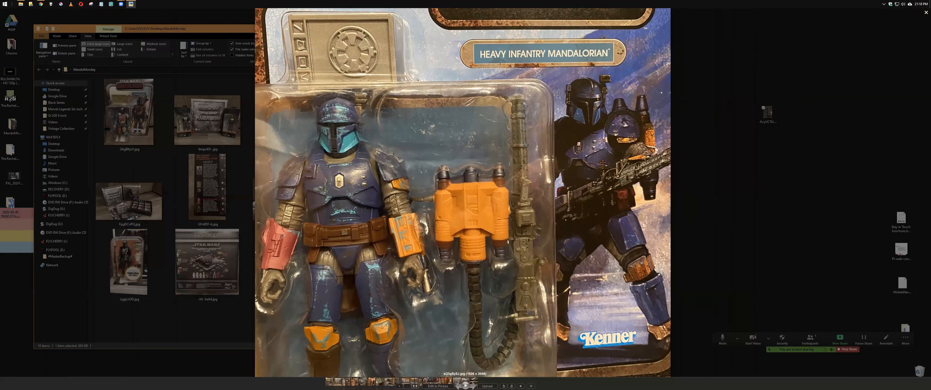
{"action": "mouse_move", "coordinate": [632, 129]}
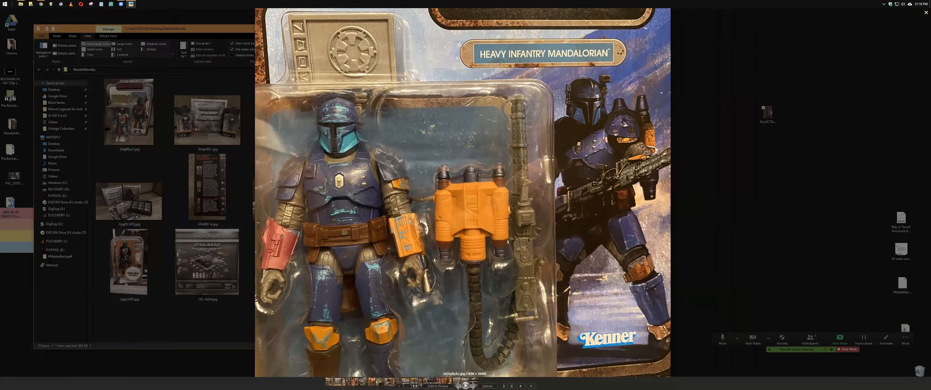